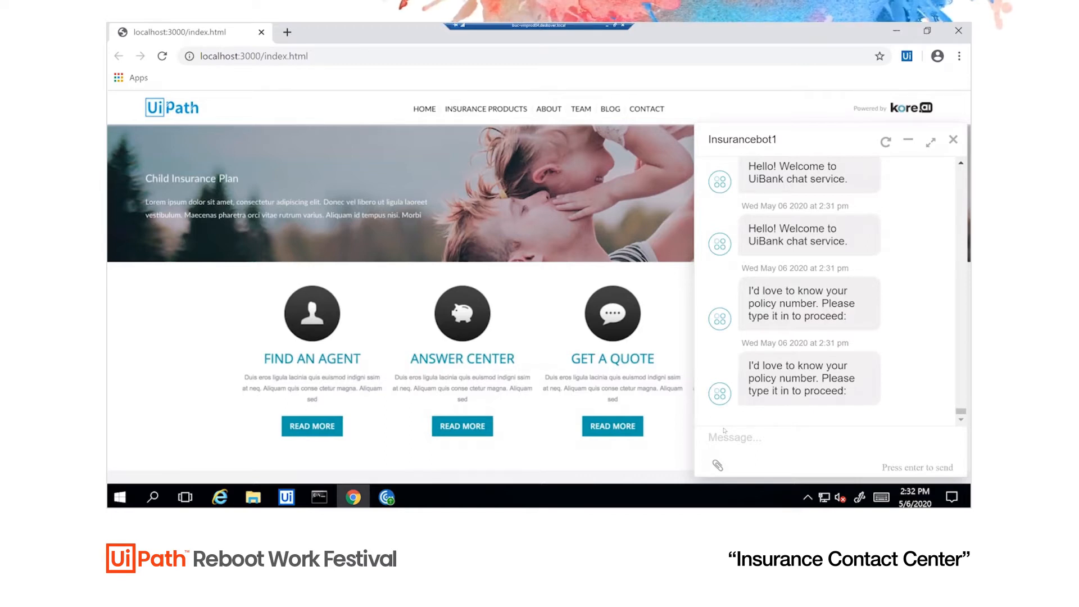
click(757, 436)
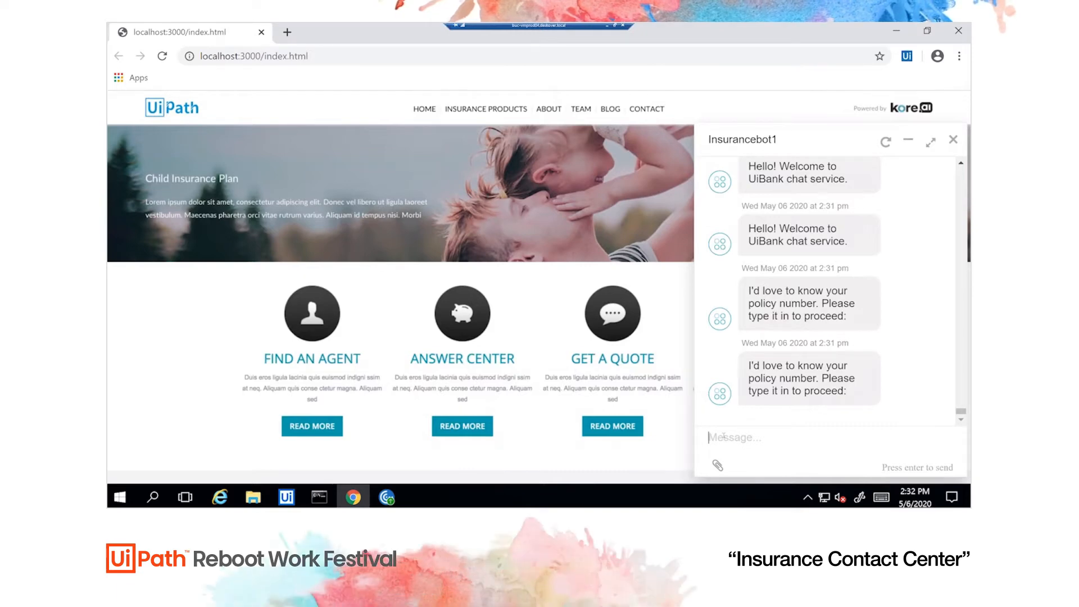
text(1315)
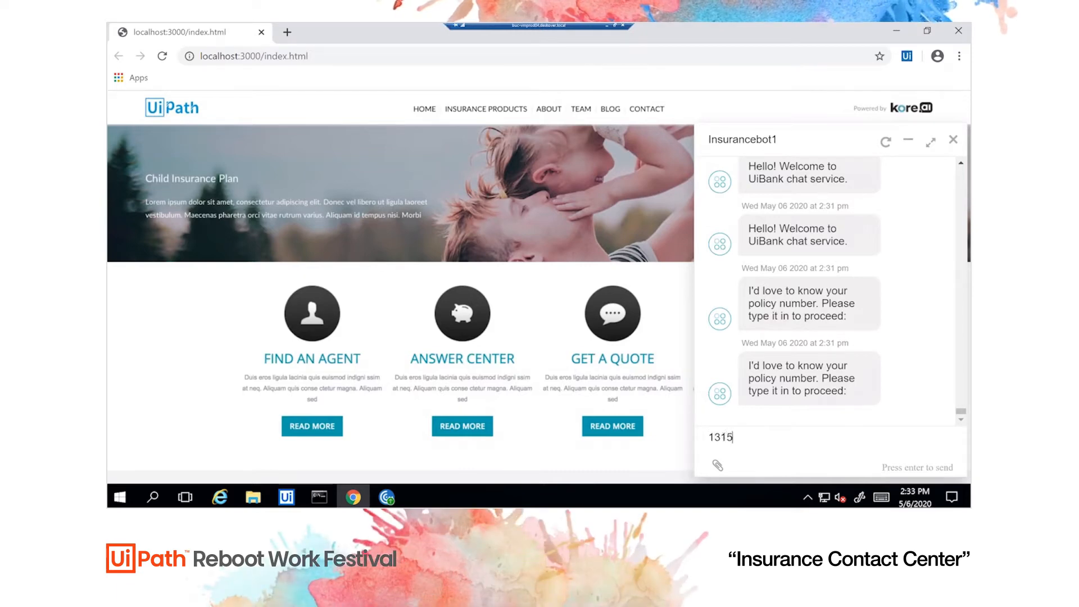
text(1719)
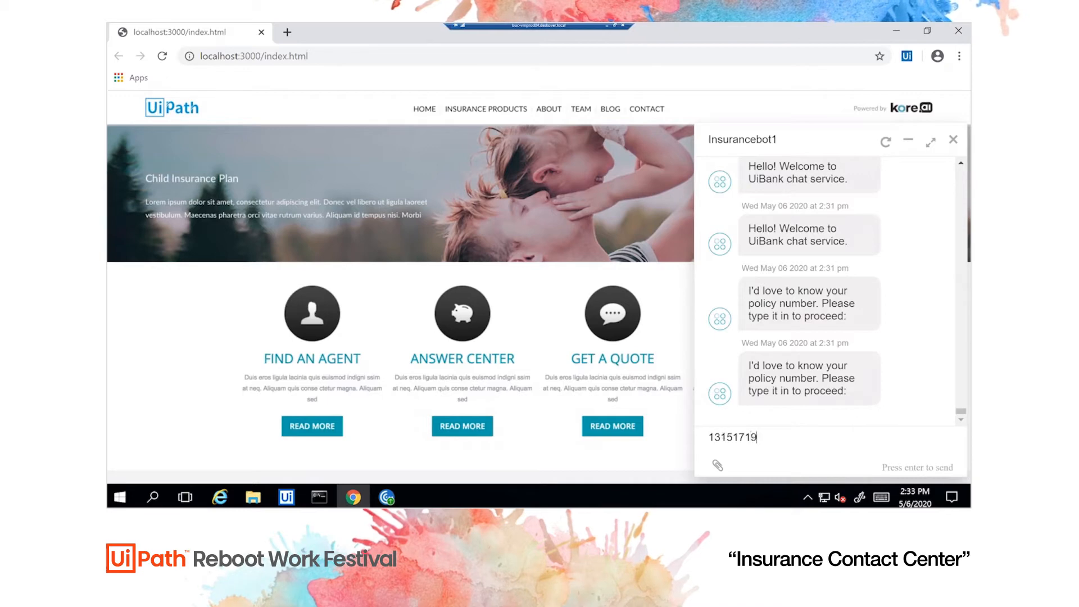
key(enter)
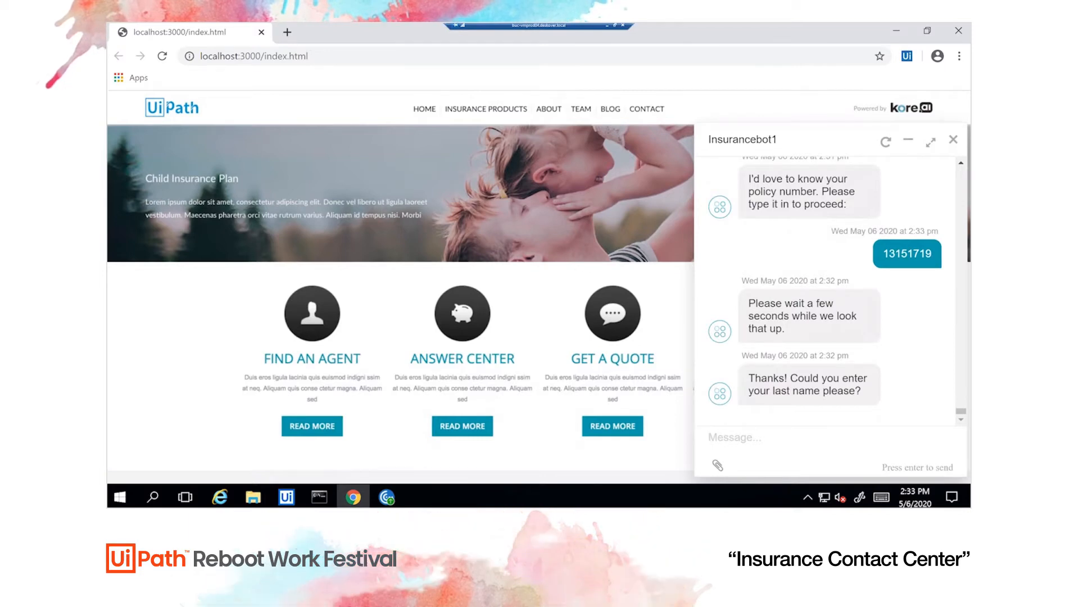
text(J)
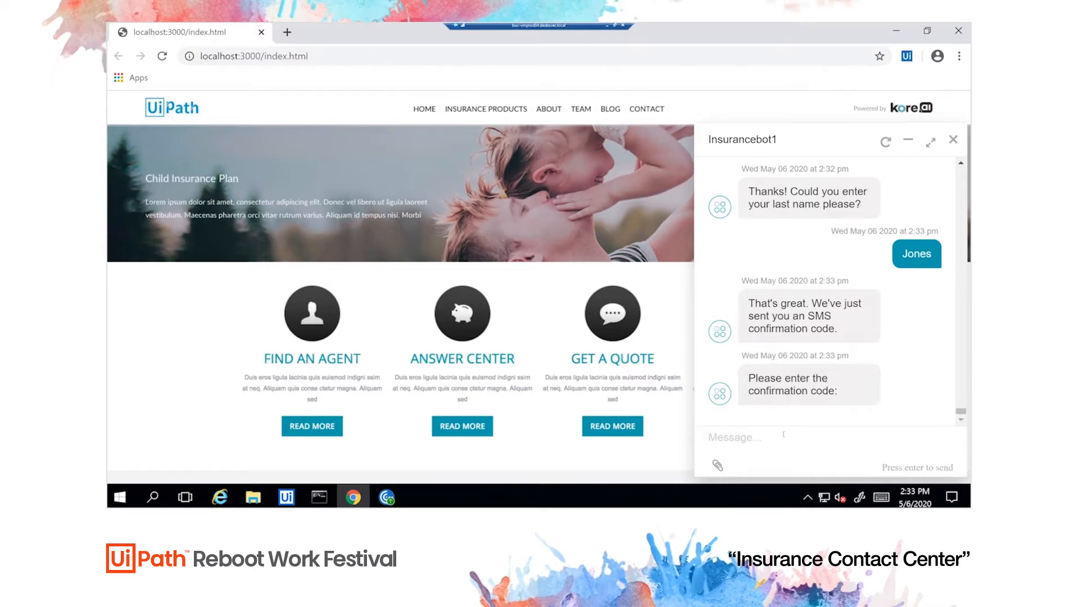
text(7108)
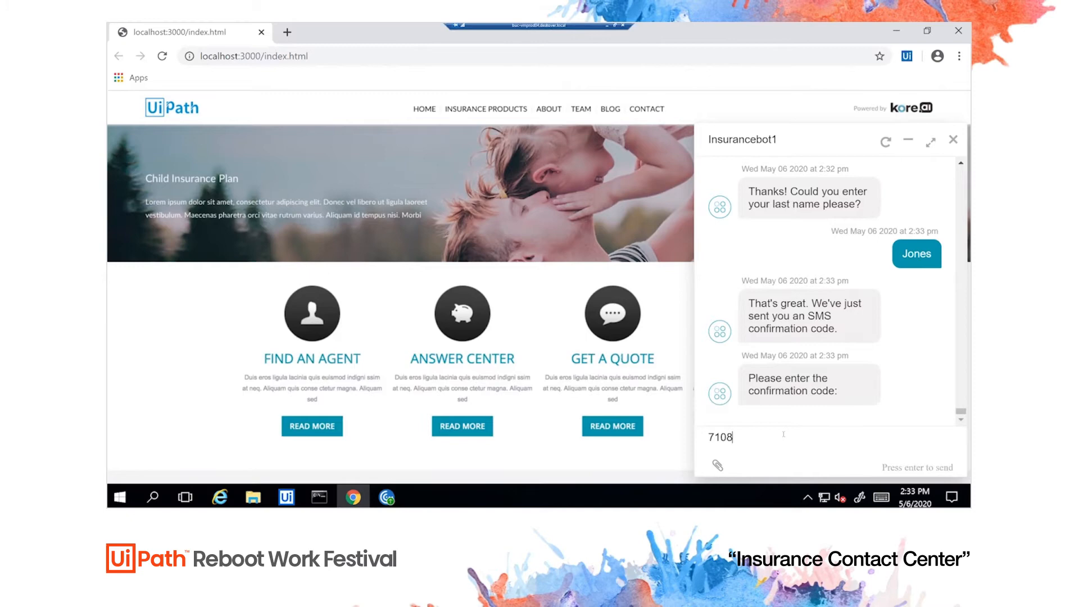
key(enter)
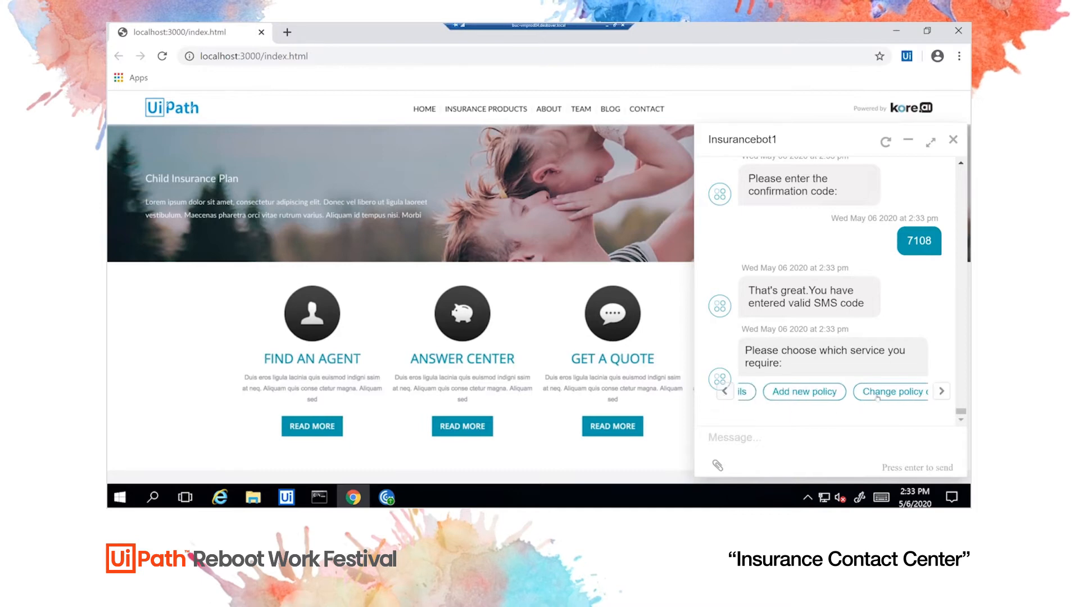
click(893, 391)
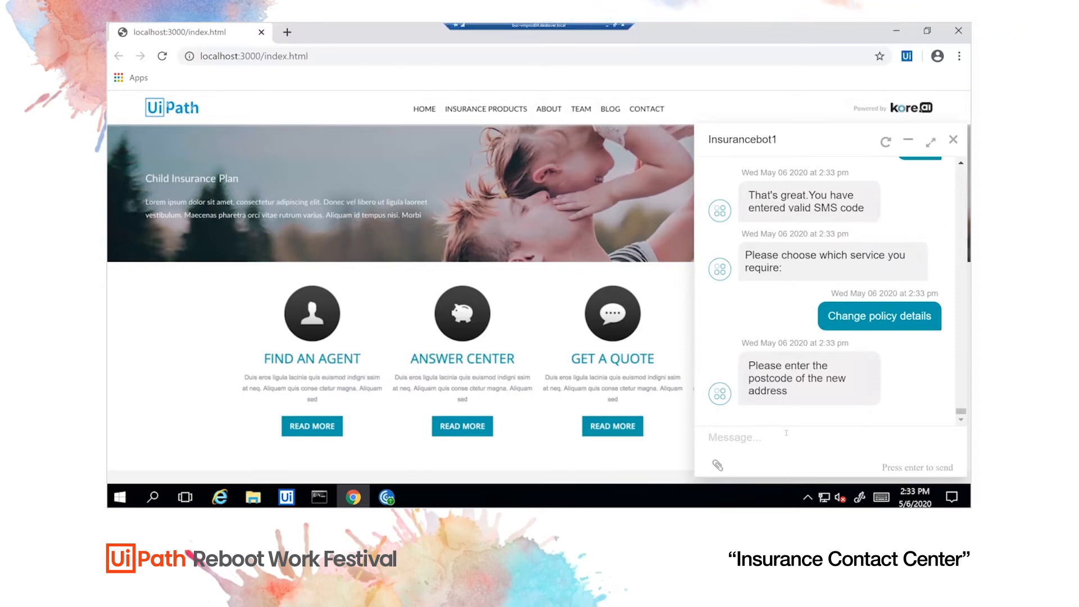
text(BA26SQ)
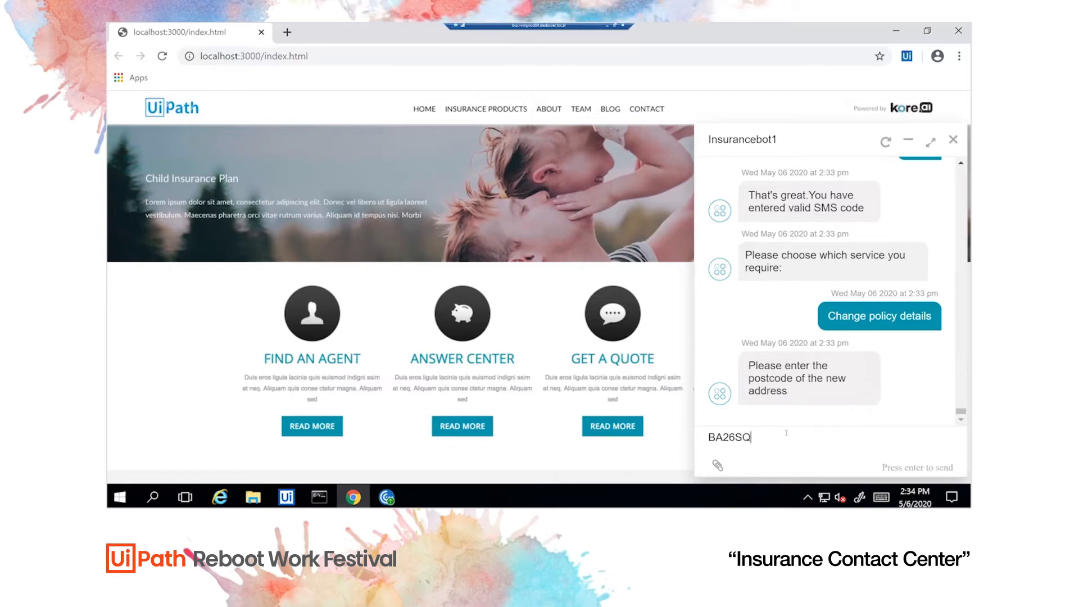
key(enter)
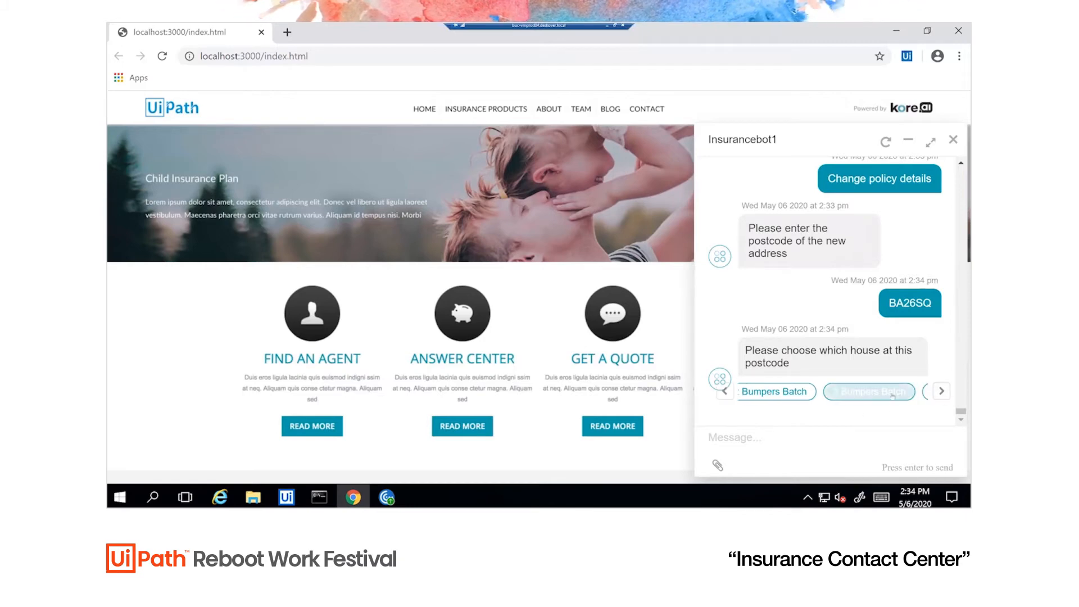
click(869, 391)
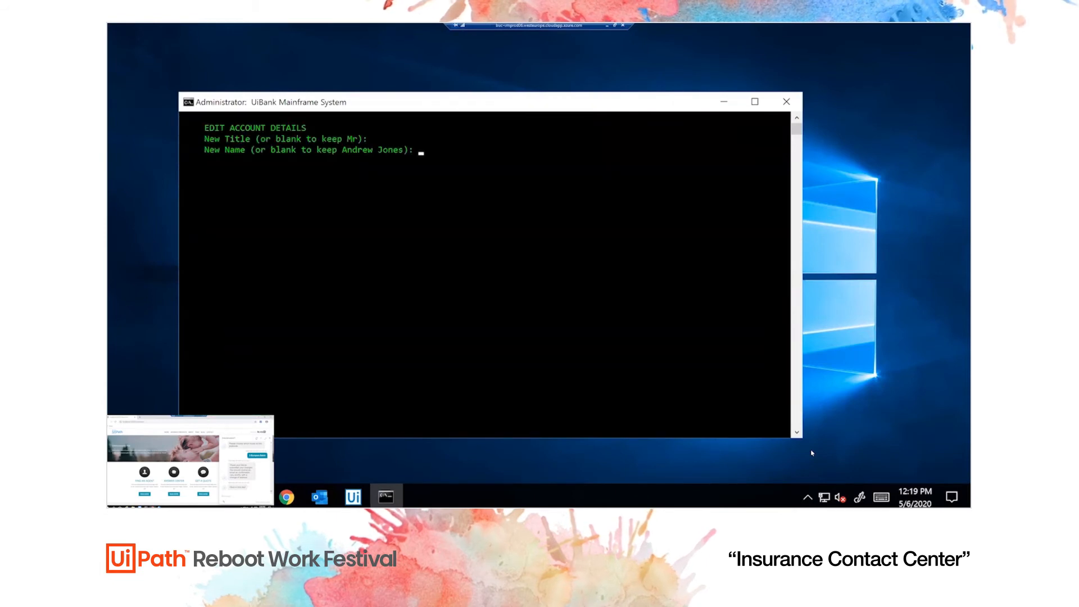
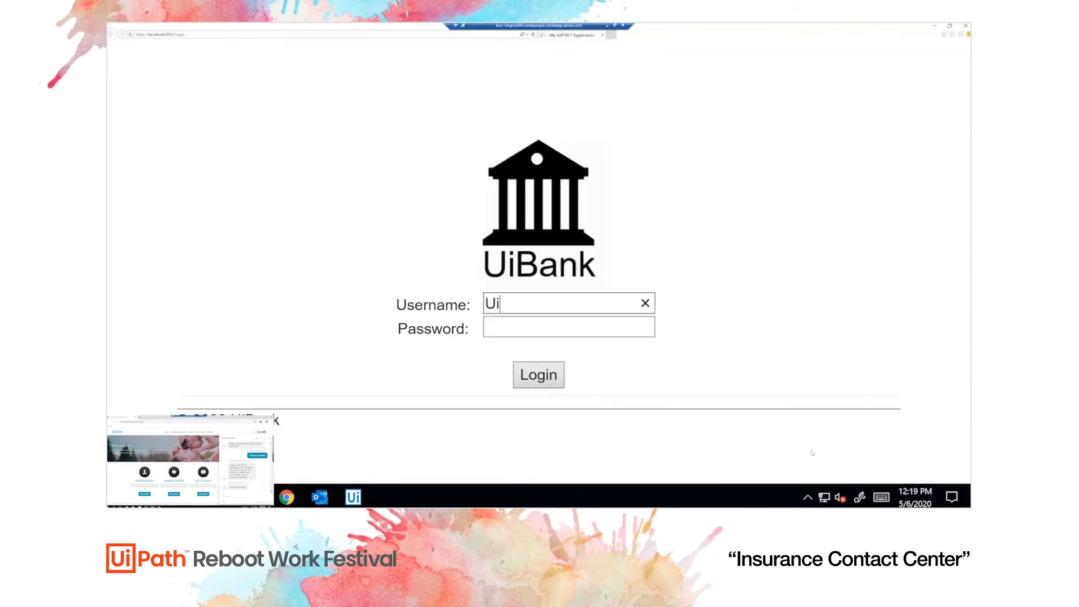
Log in to the UiBank portal and view the accounts list.
click(537, 374)
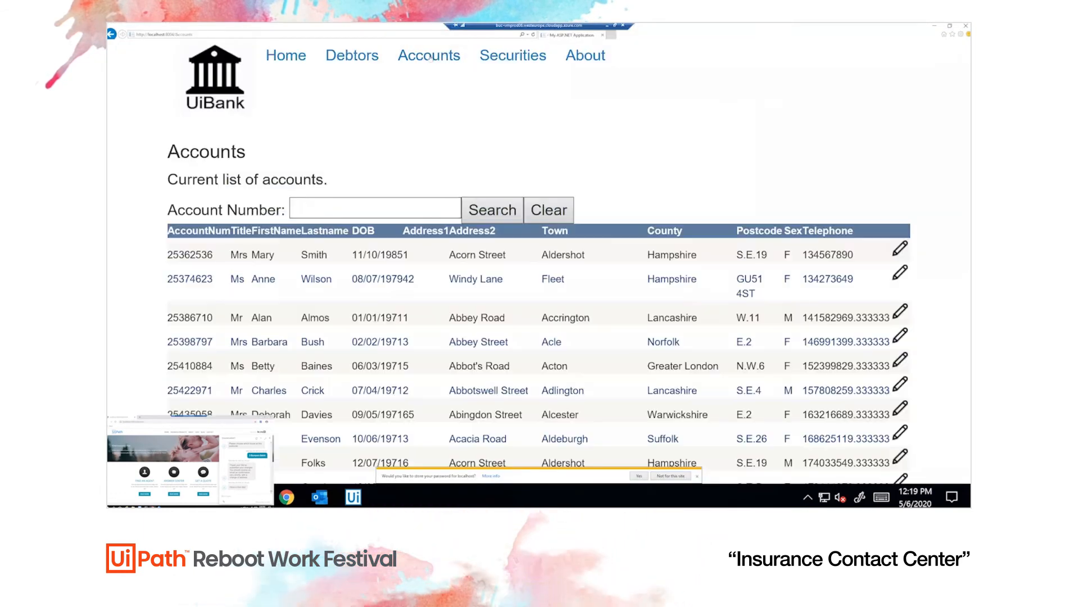
click(491, 209)
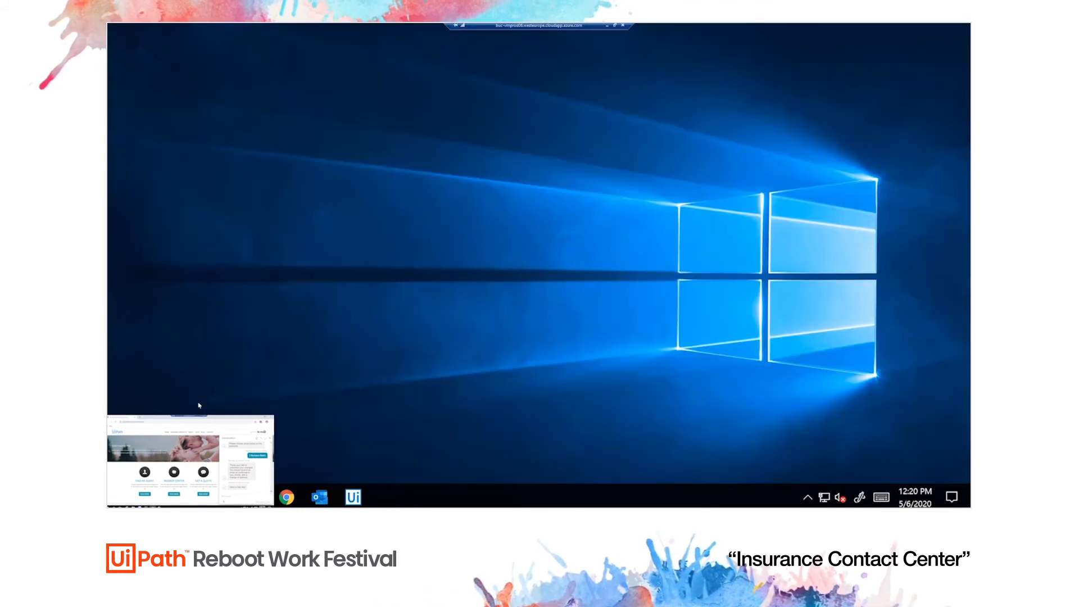
Open the generated HomeCare address-change letter and scroll through it.
click(385, 497)
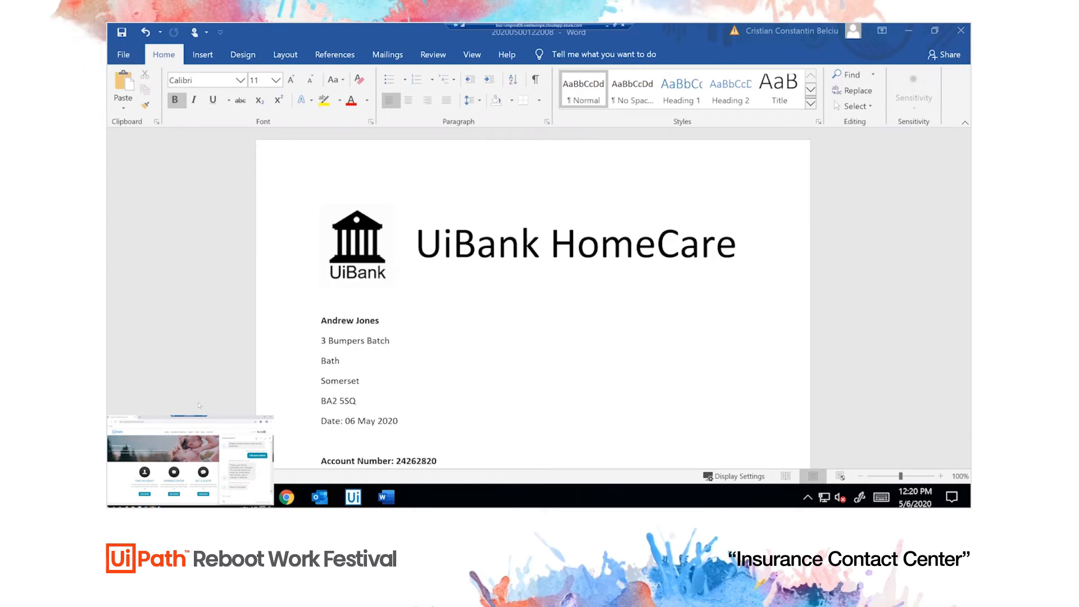
scroll(down, 3)
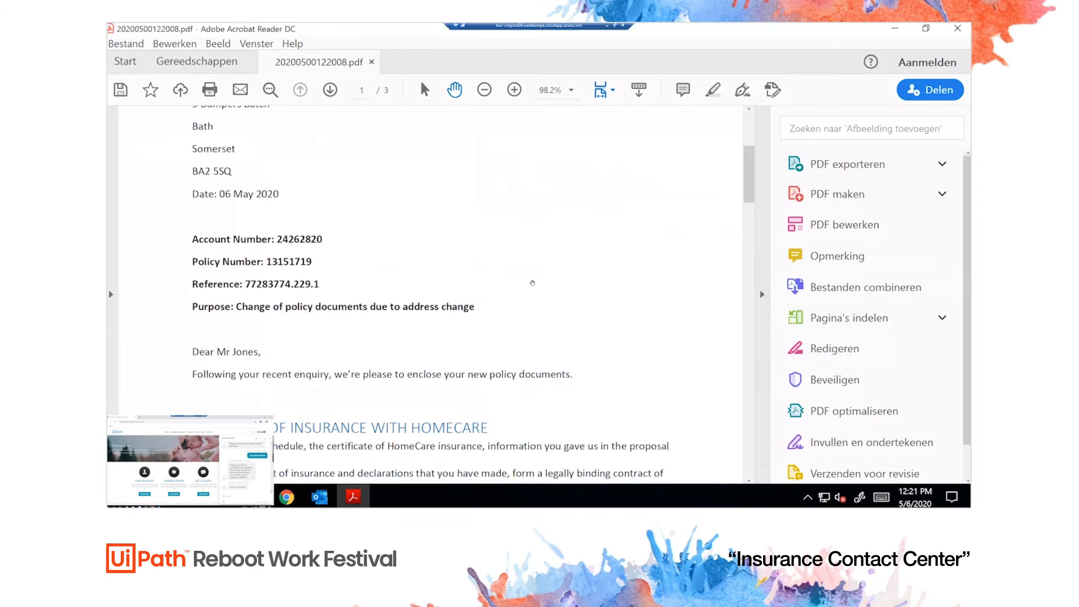
scroll(down, 3)
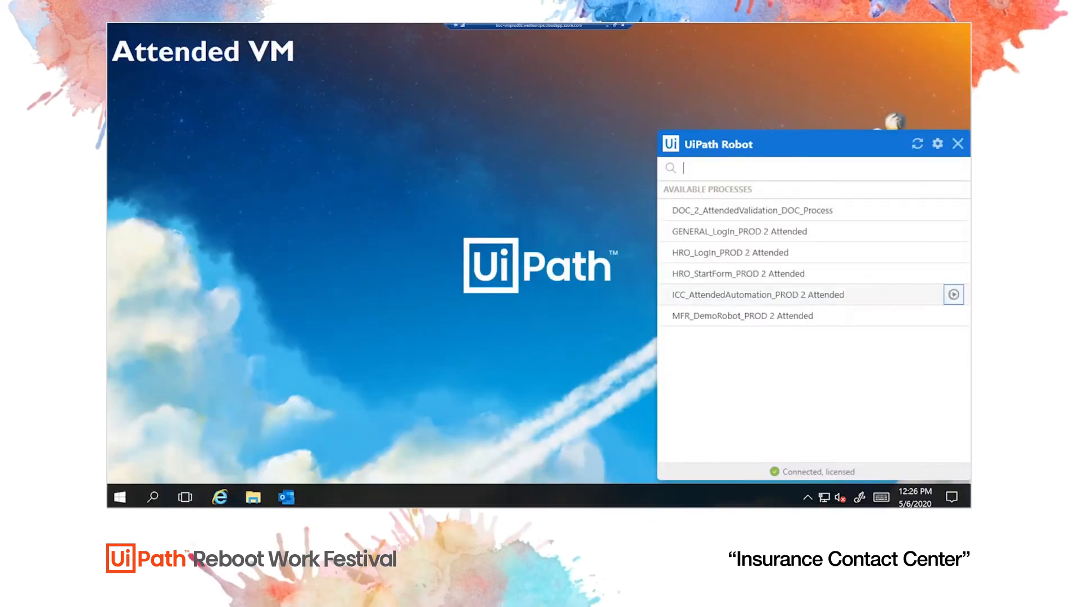
Run the ICC_AttendedAutomation_PROD 2 Attended process from UiPath Robot.
click(954, 294)
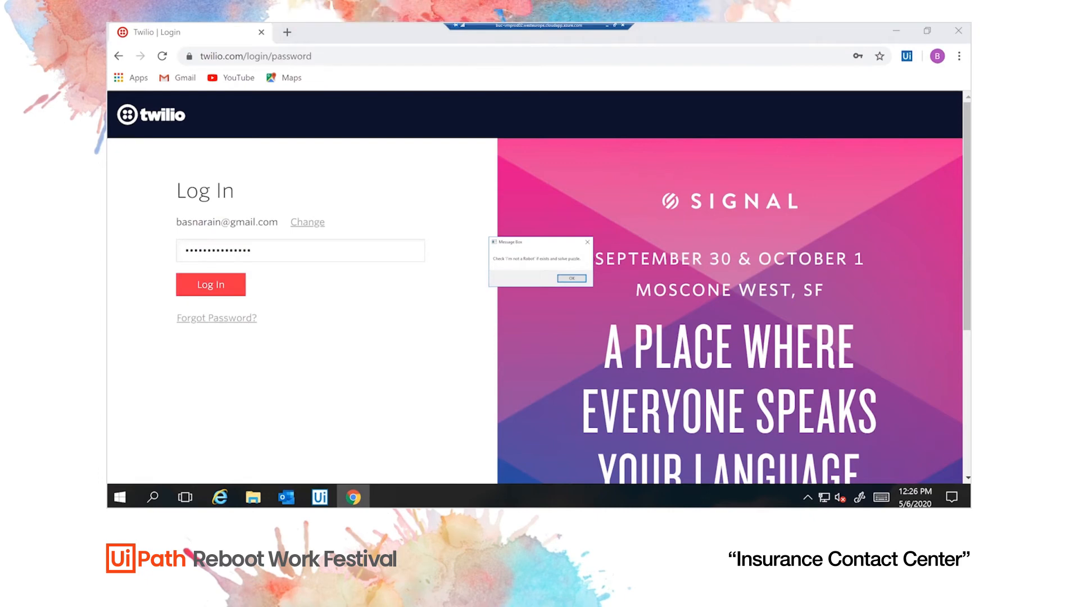
Log in to Twilio, solve the Arkose Labs arrows puzzle, and acknowledge the robot messages.
click(572, 278)
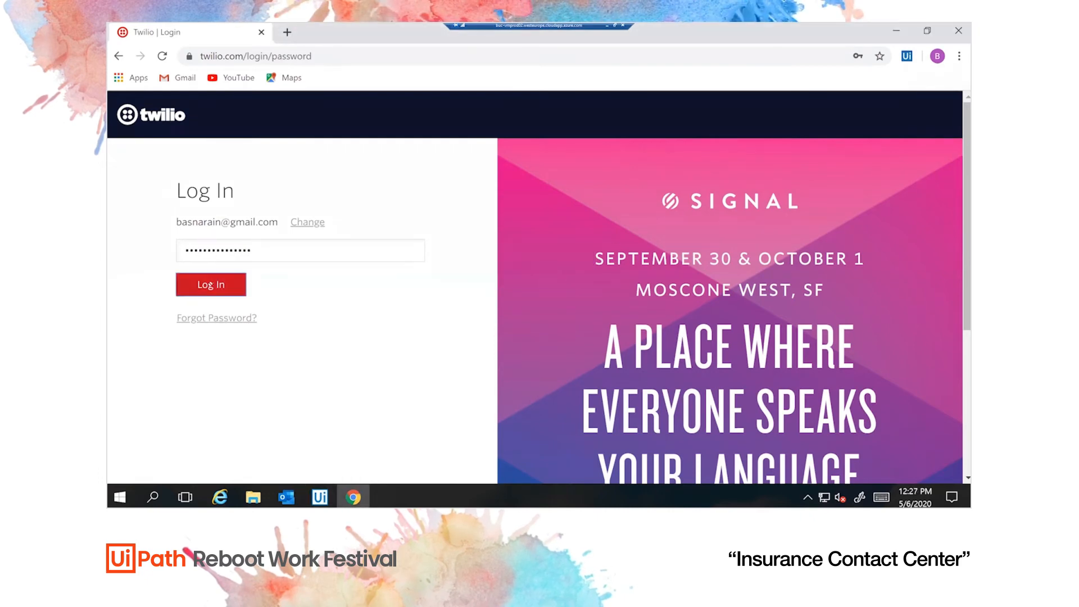
click(211, 284)
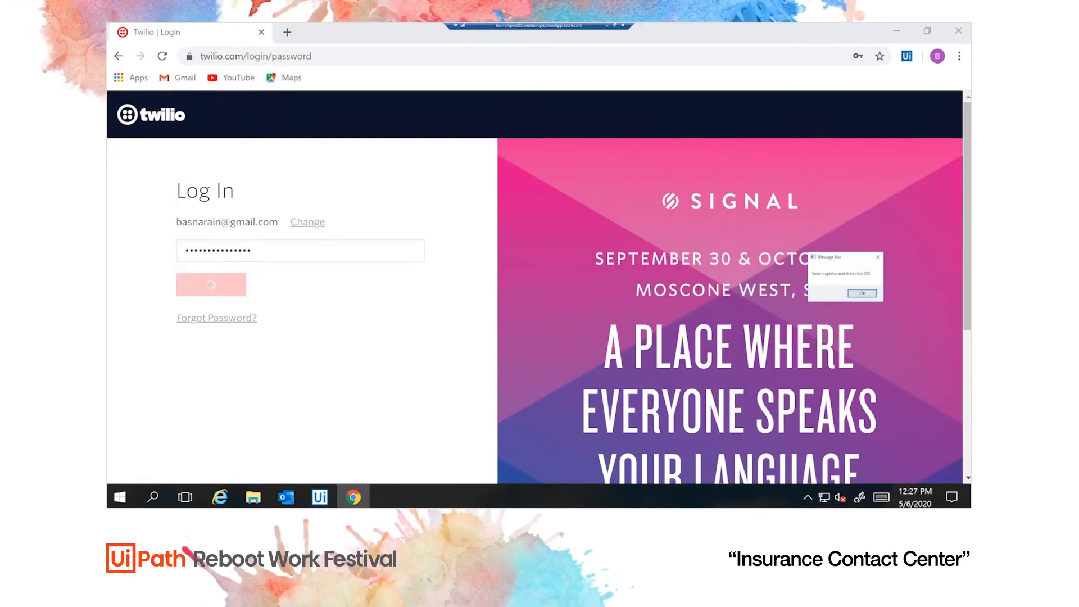
click(211, 284)
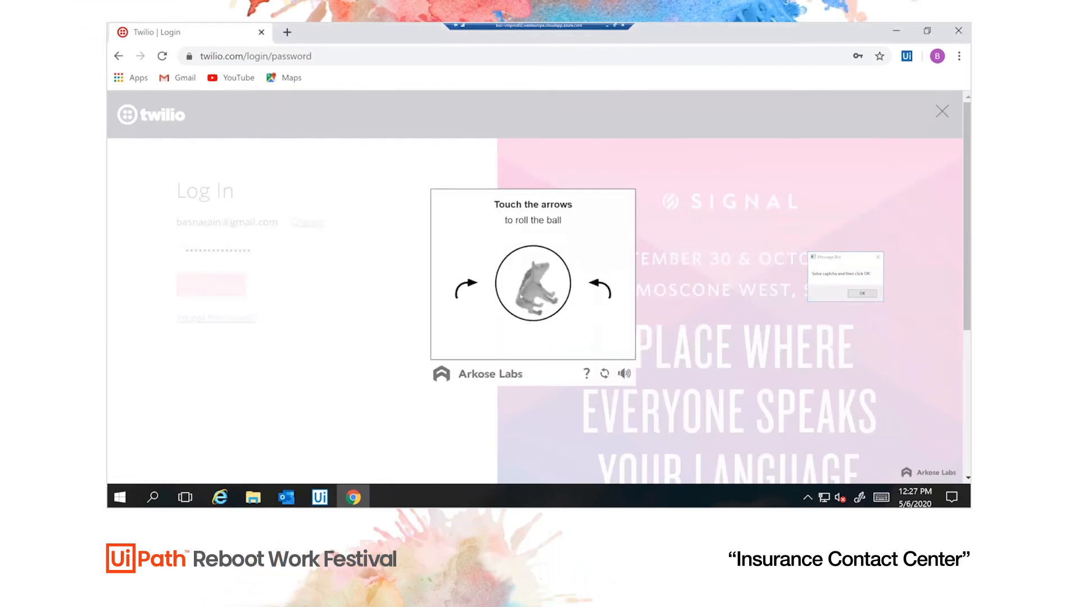
click(601, 285)
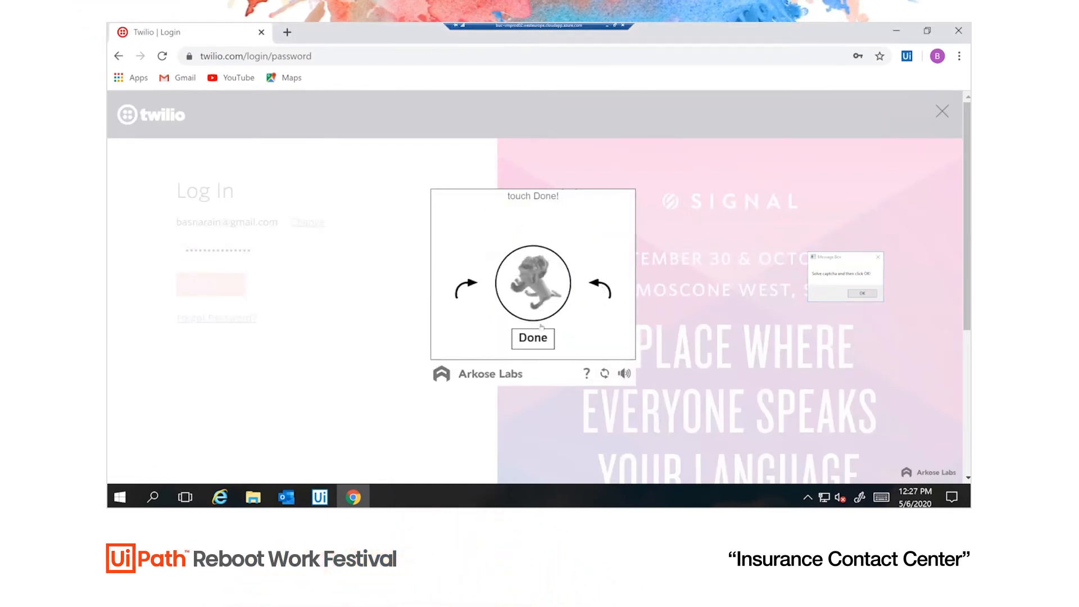
click(533, 338)
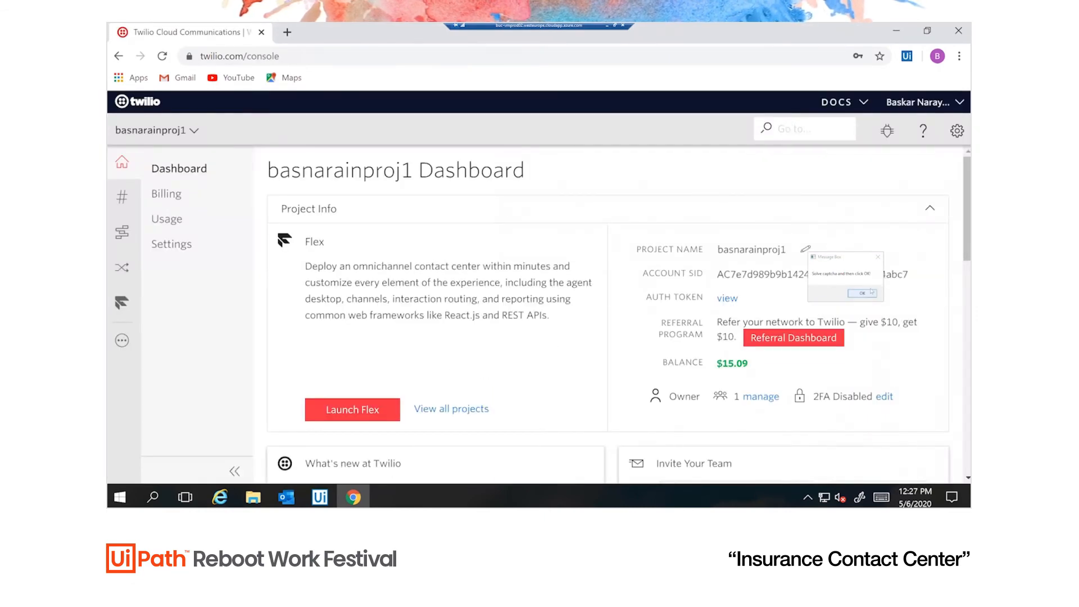
click(352, 410)
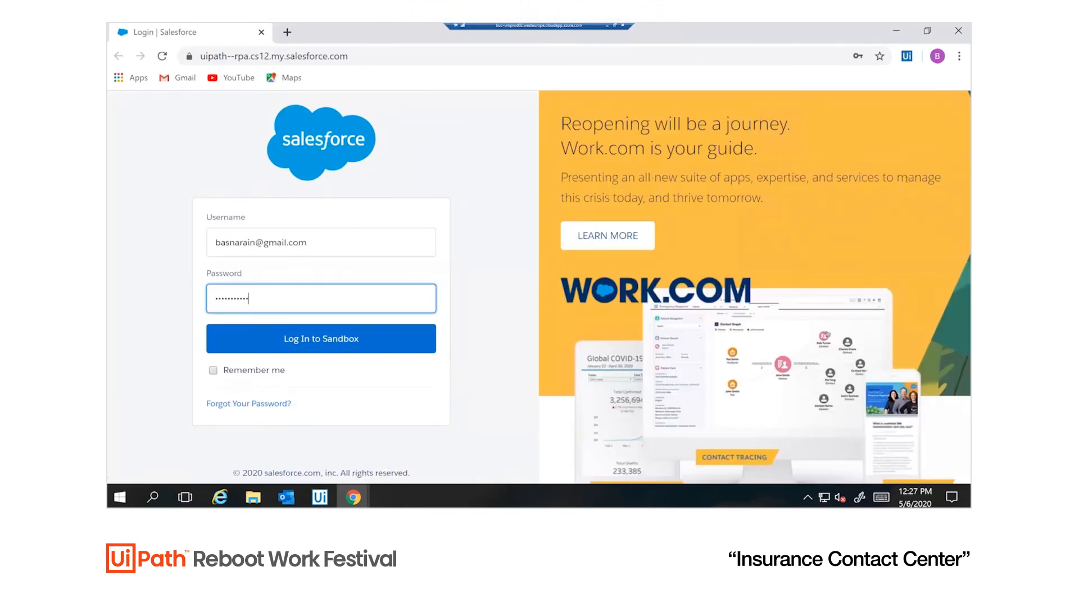
Log in to the Salesforce sandbox and accept the Twilio Flex incoming call.
click(320, 337)
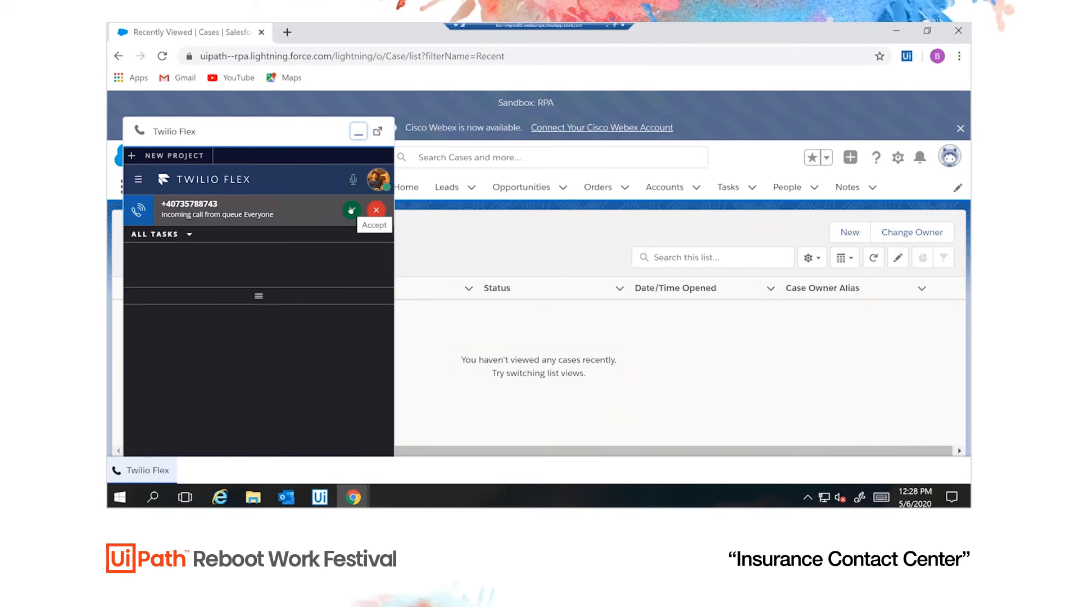
click(351, 210)
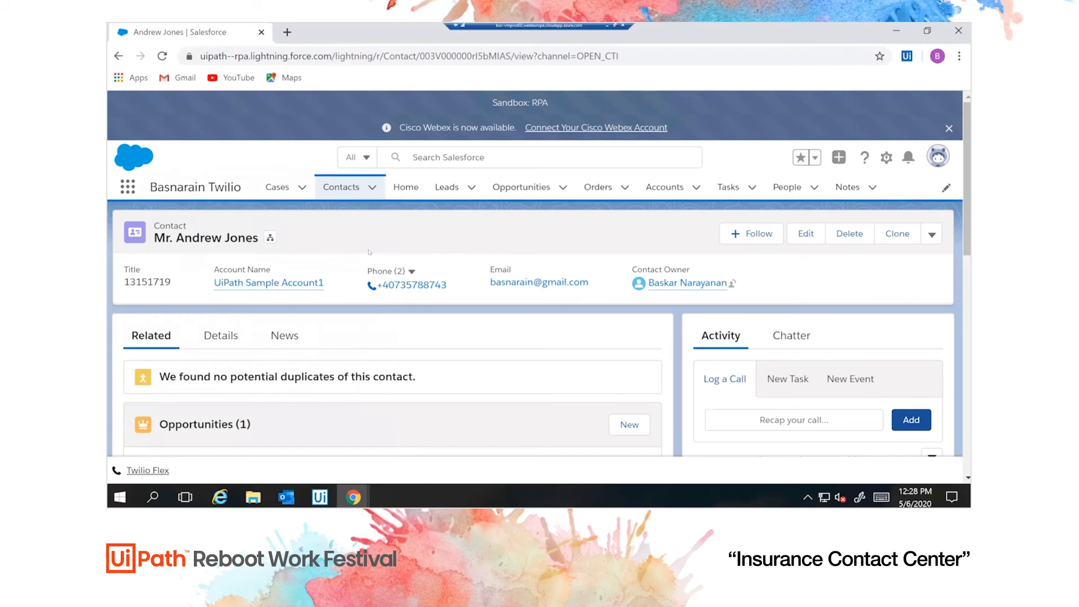
Trigger the attended automation to open the UiBank HomeCare offer for policy 13151719.
click(384, 497)
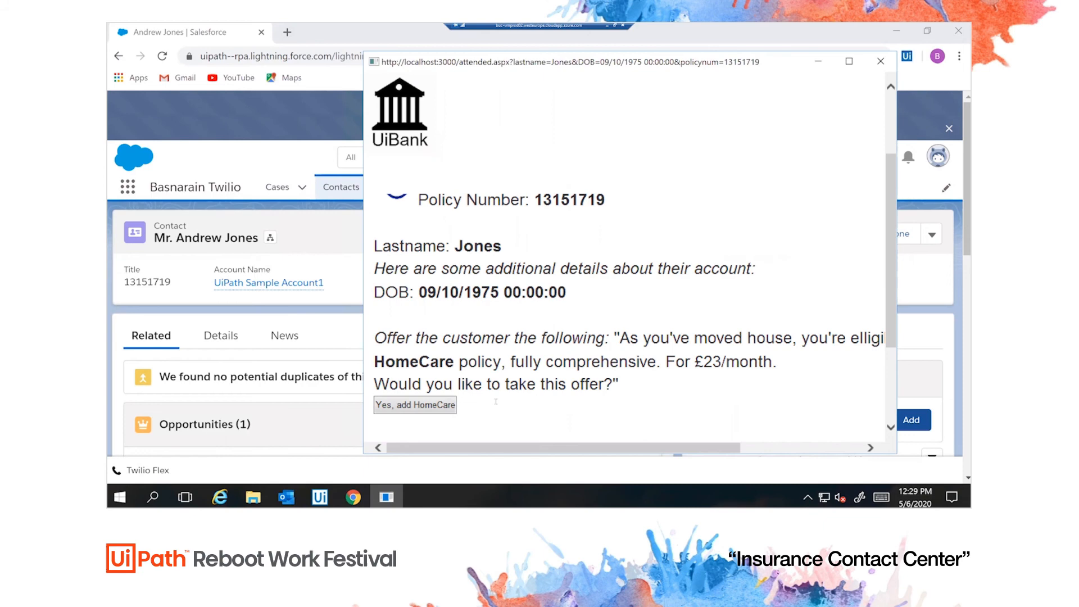
Accept the fully comprehensive £23/month HomeCare policy offer with 'Yes, add HomeCare'.
click(414, 404)
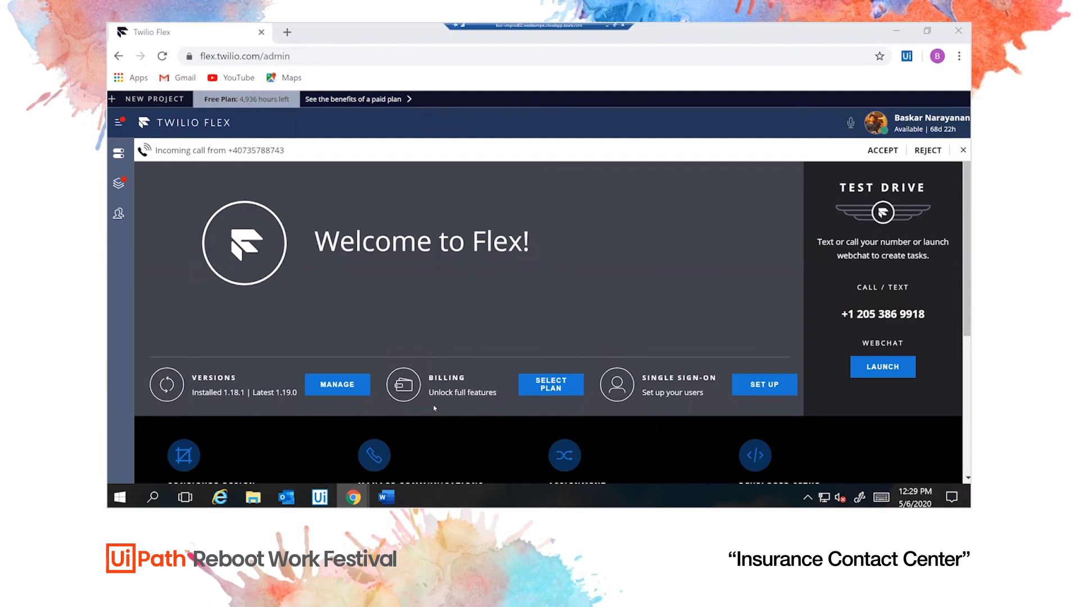
Scroll through the HomeCare policy Word document, then close Word to return to Twilio Flex.
click(386, 497)
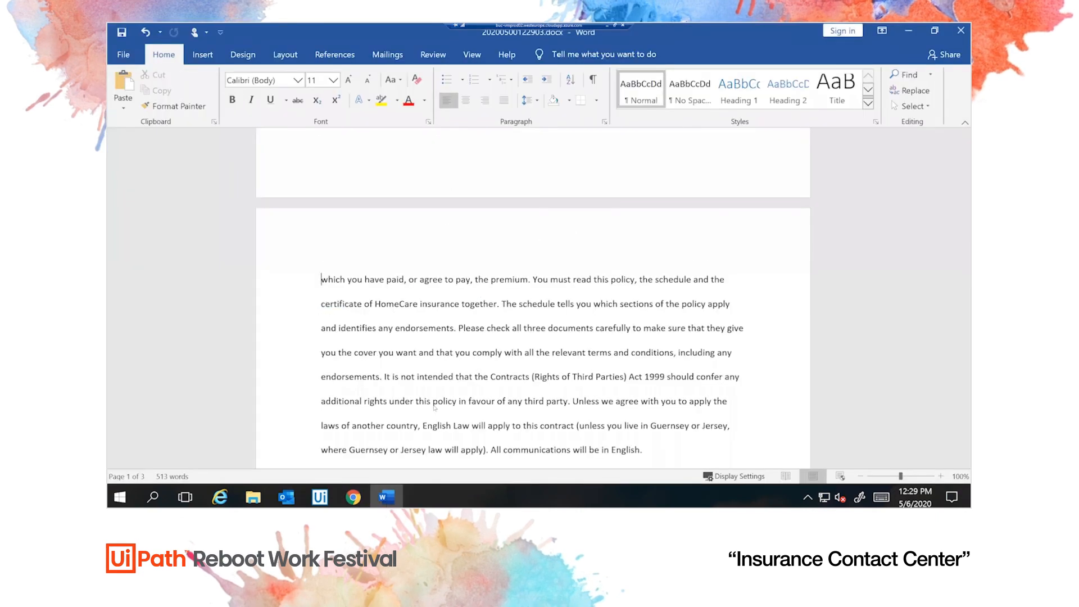
scroll(down, 3)
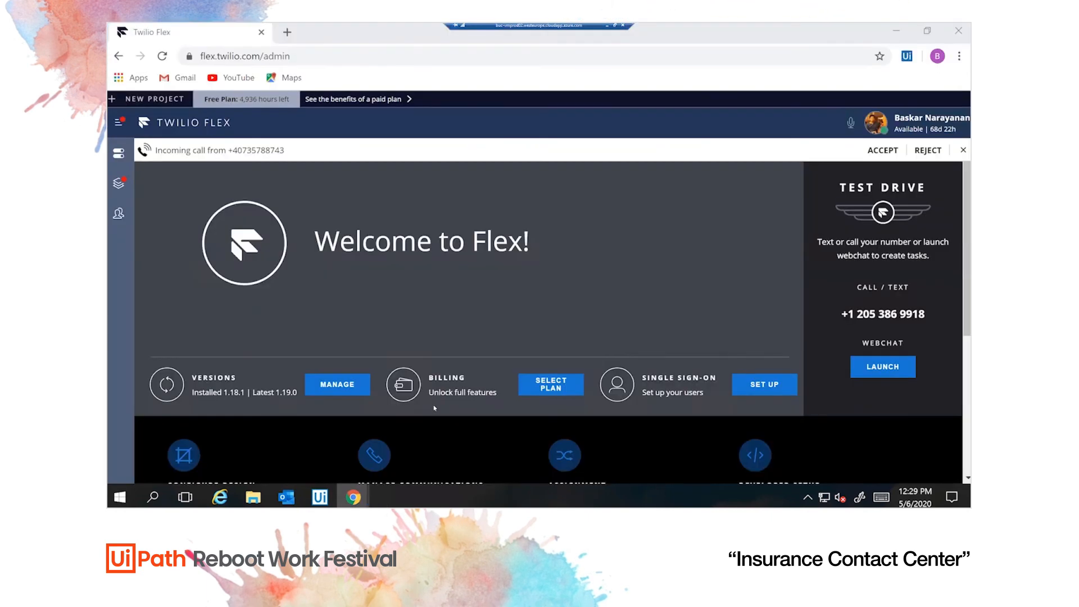
click(286, 497)
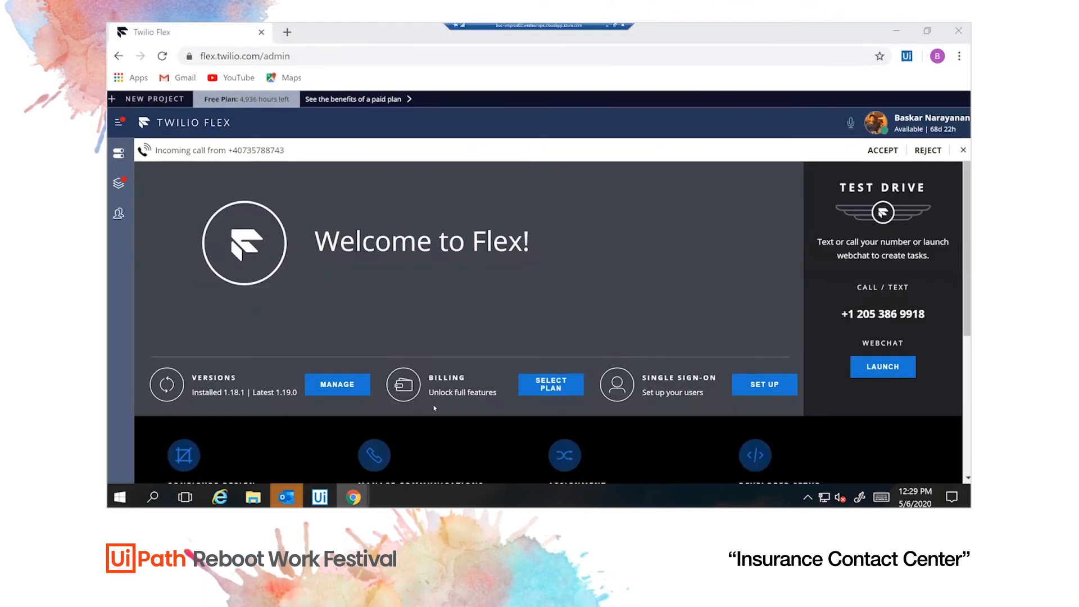